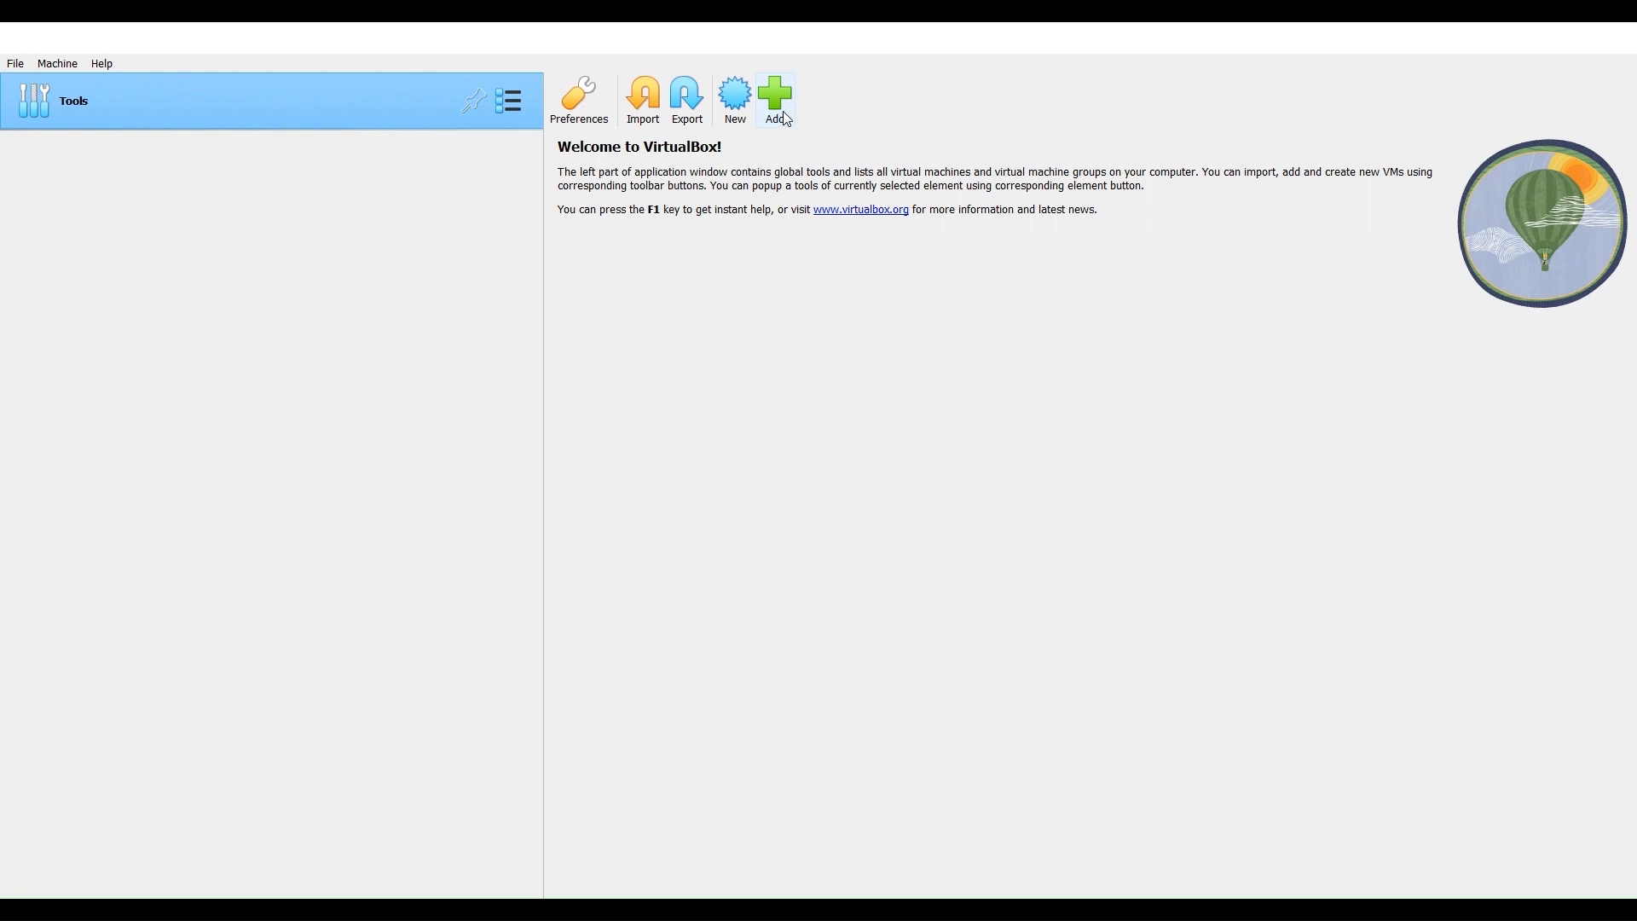
Browse the add-machine file picker to C:\Users\labit\VirtualBox VMs\test-linux
click(774, 99)
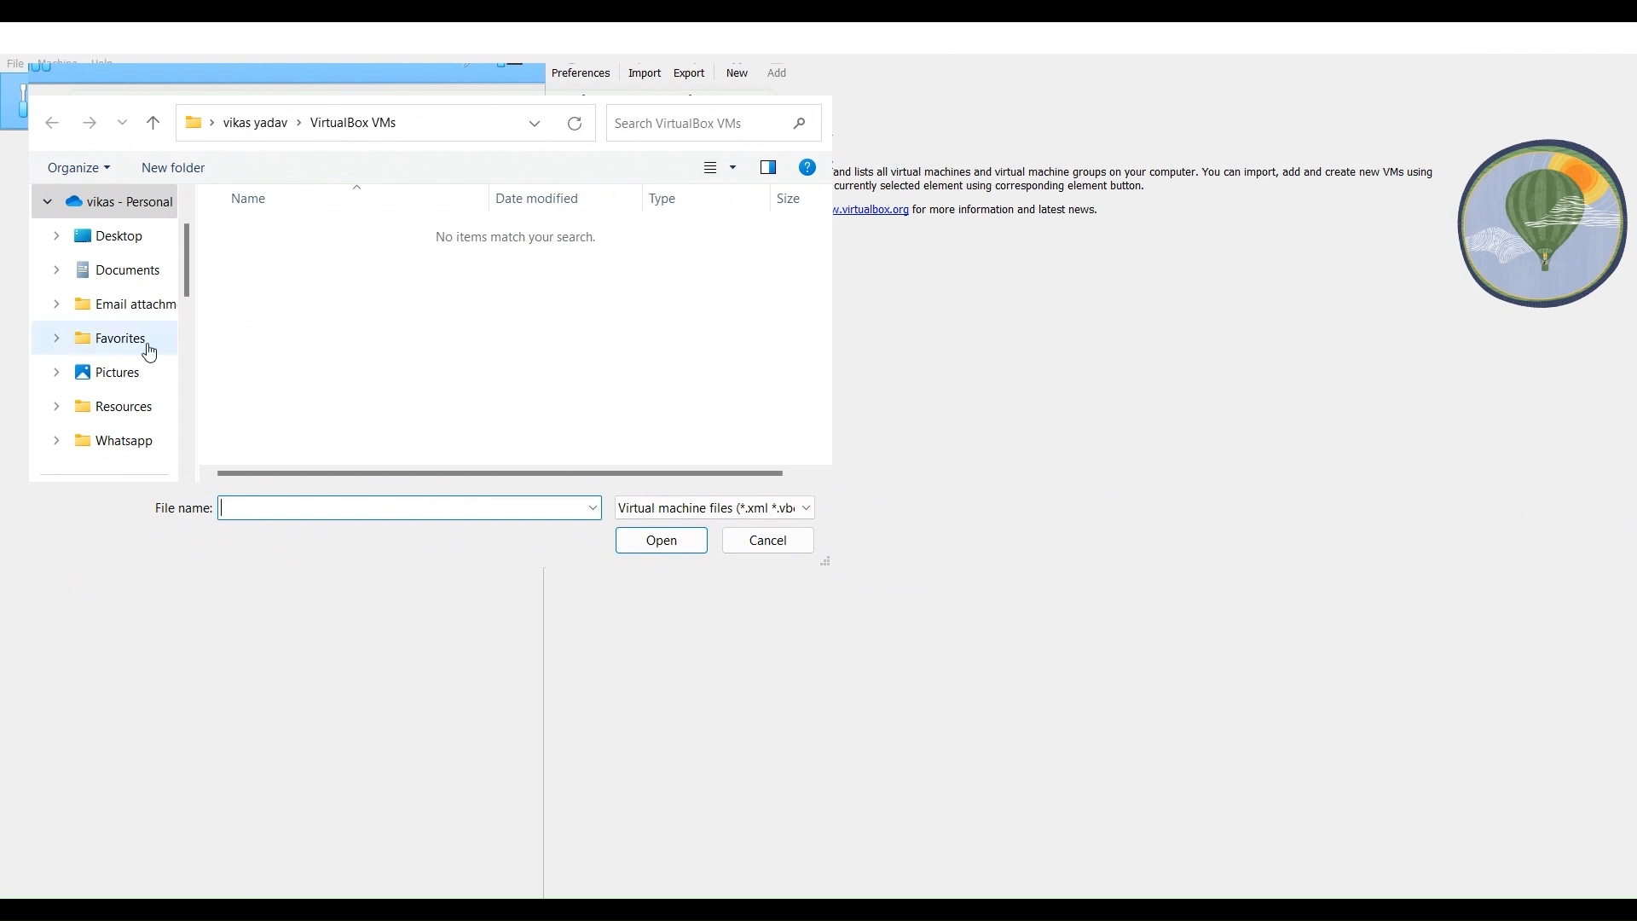
scroll(down, 3)
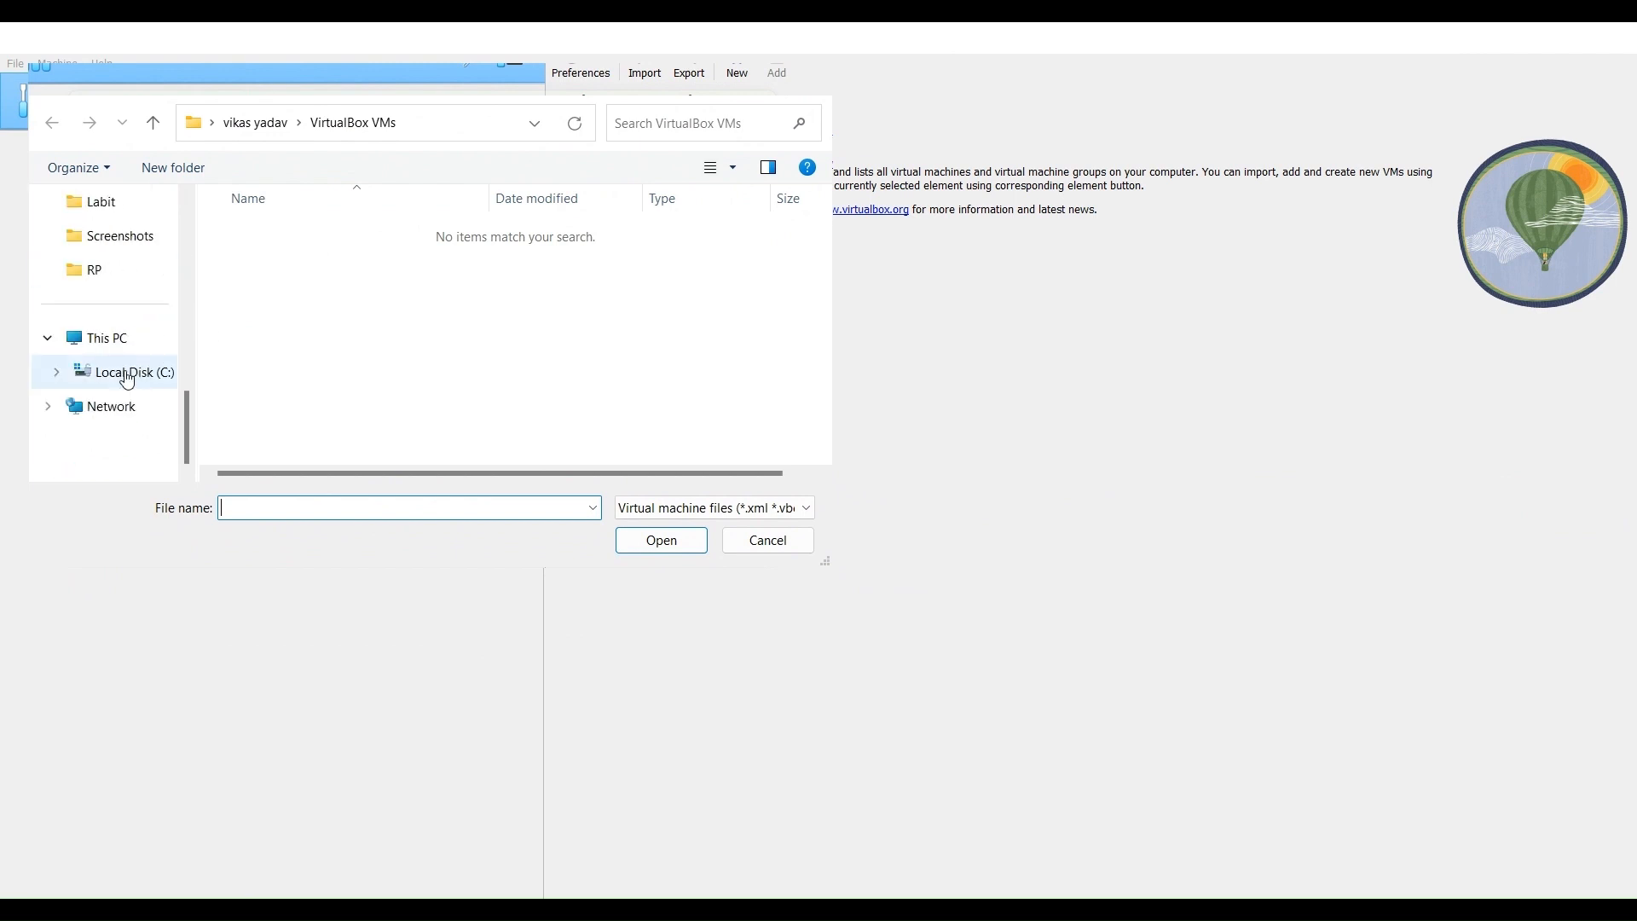
click(133, 372)
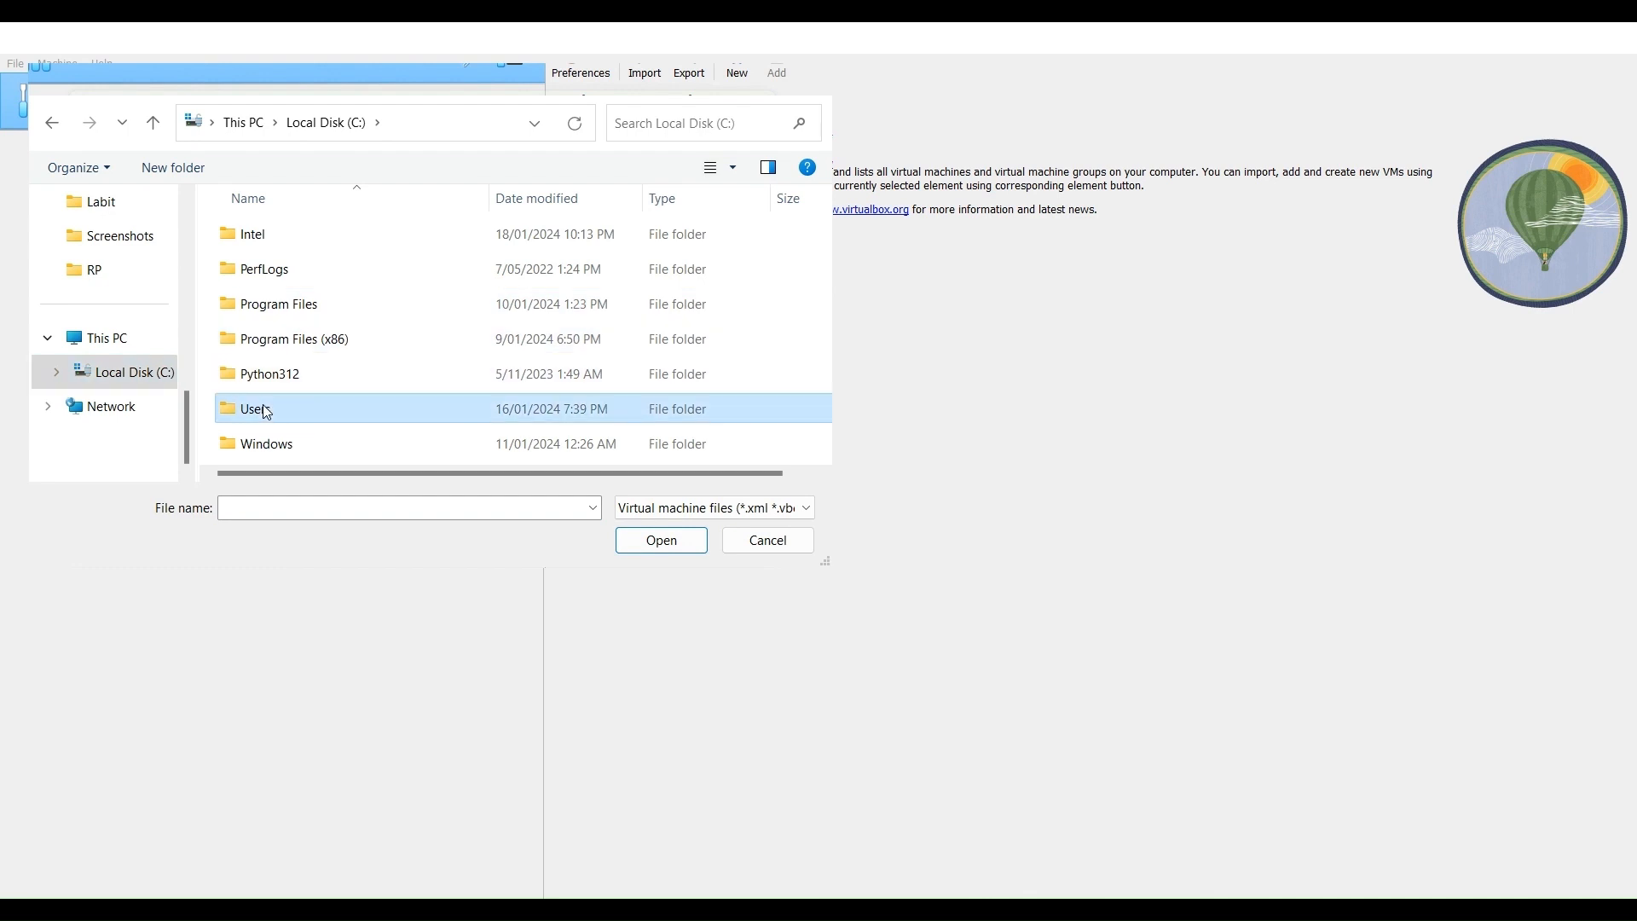
double_click(254, 408)
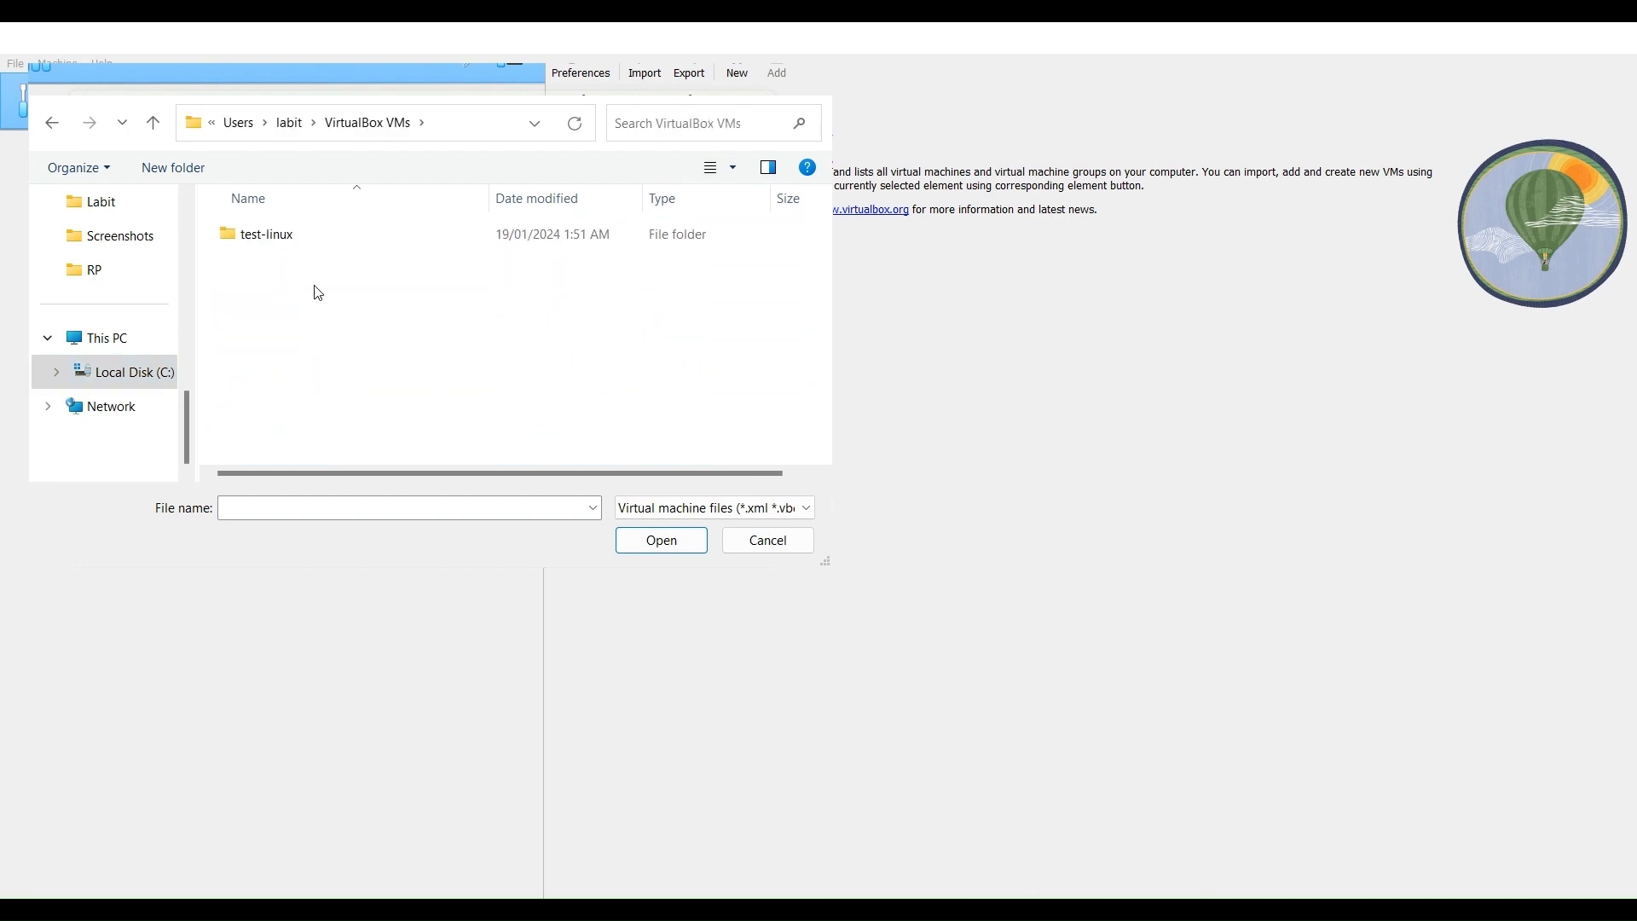
double_click(266, 234)
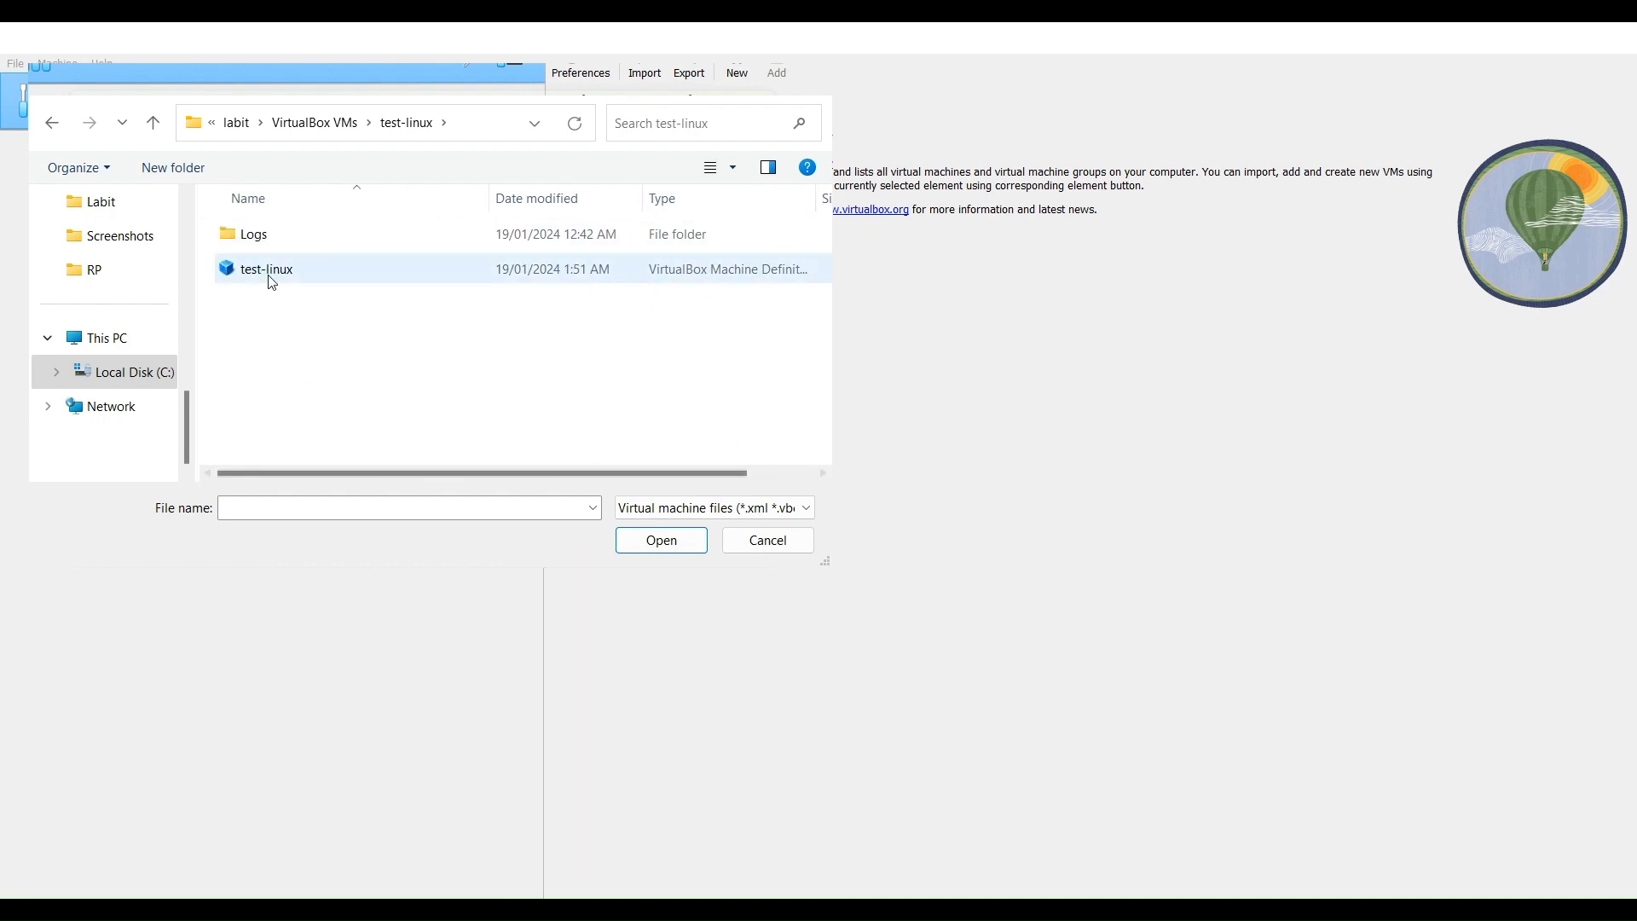
Register test-linux from its .vbox definition file and start powering it on
click(660, 540)
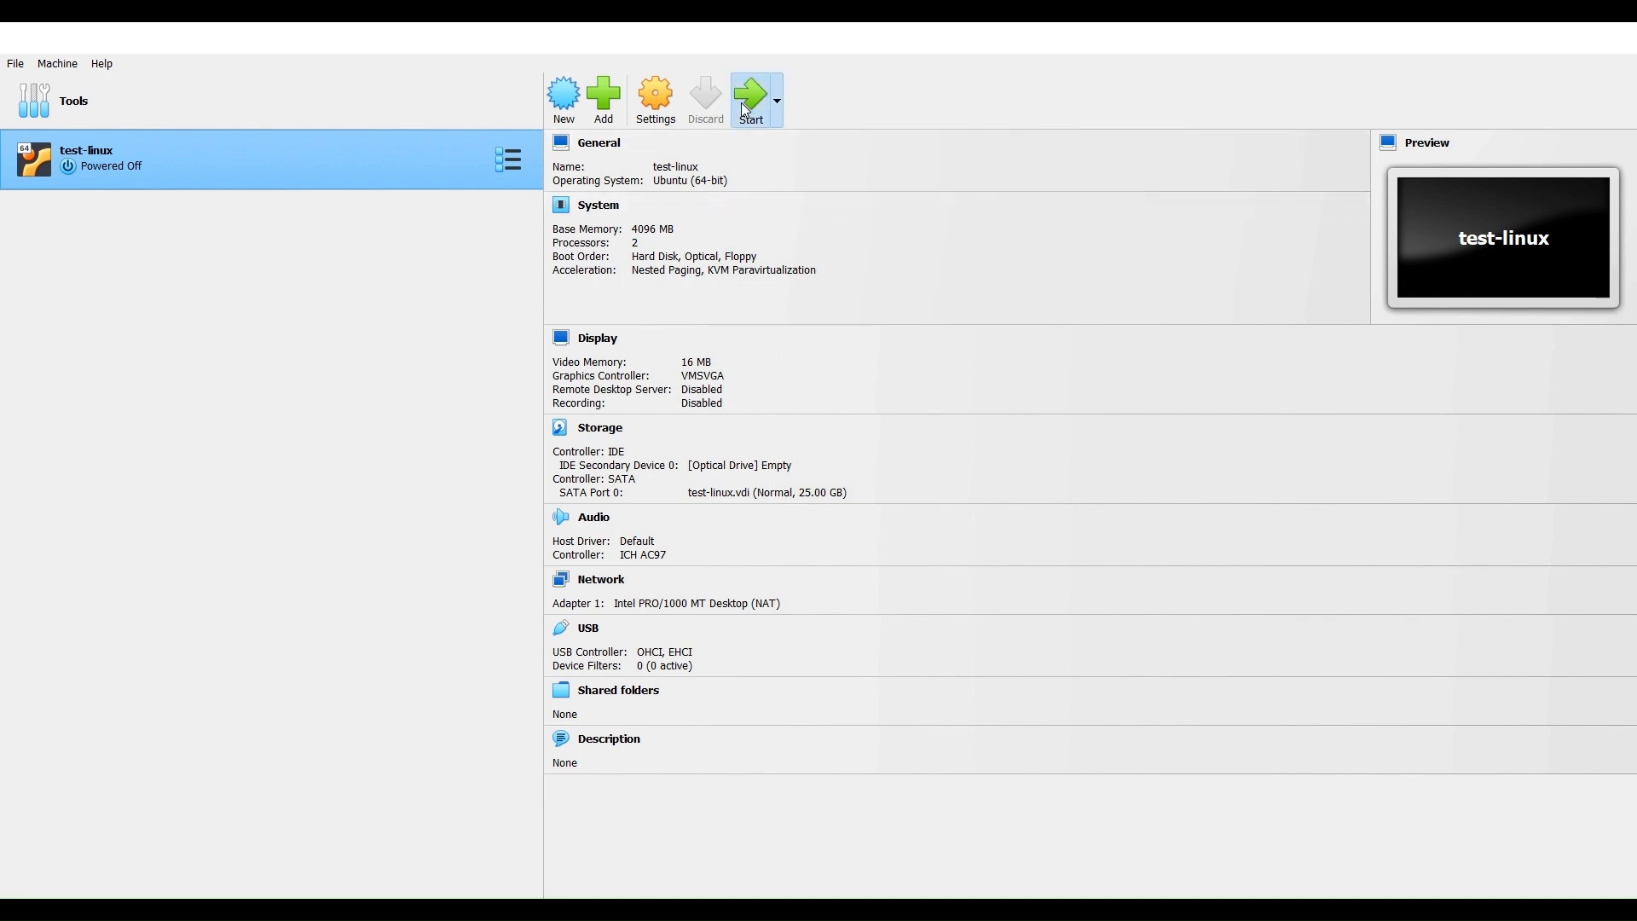
click(750, 99)
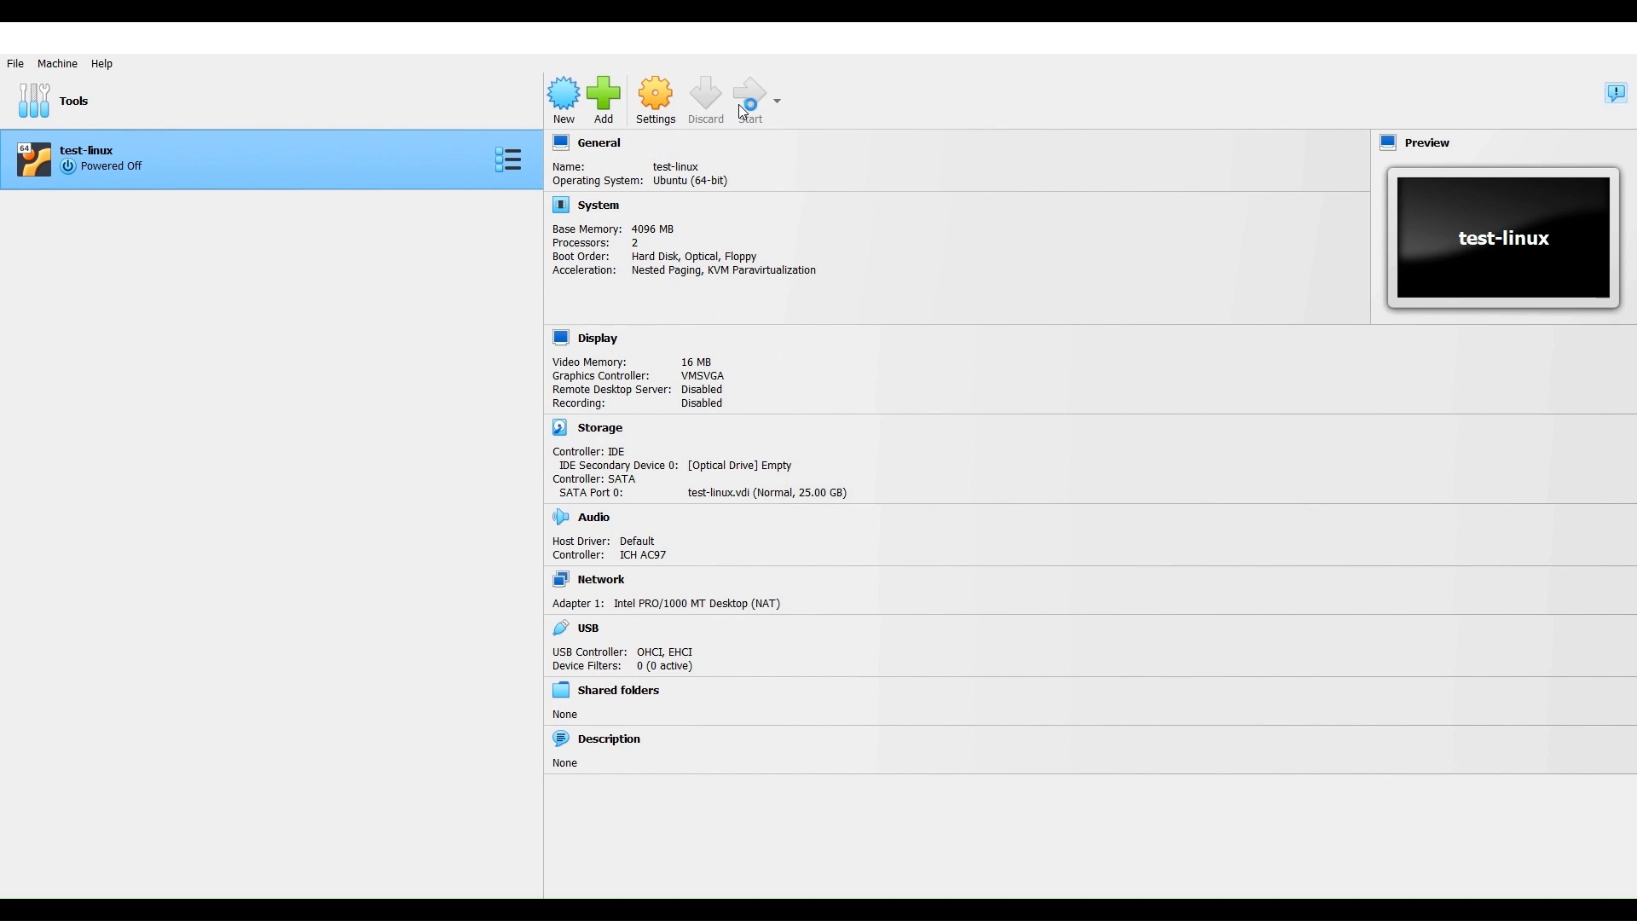
click(748, 99)
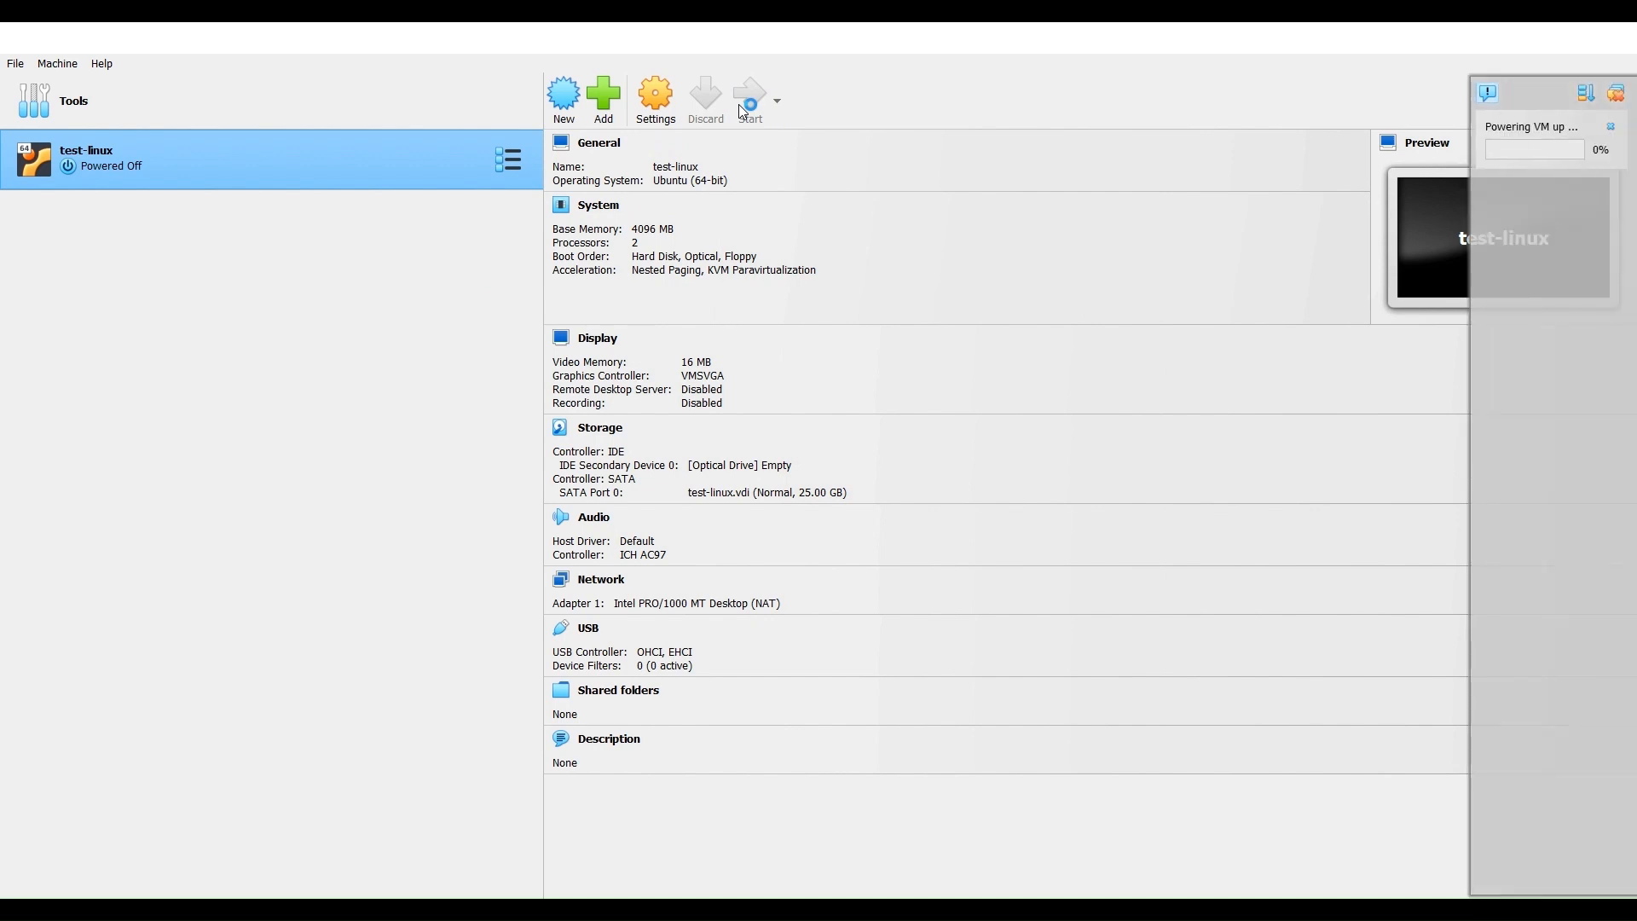